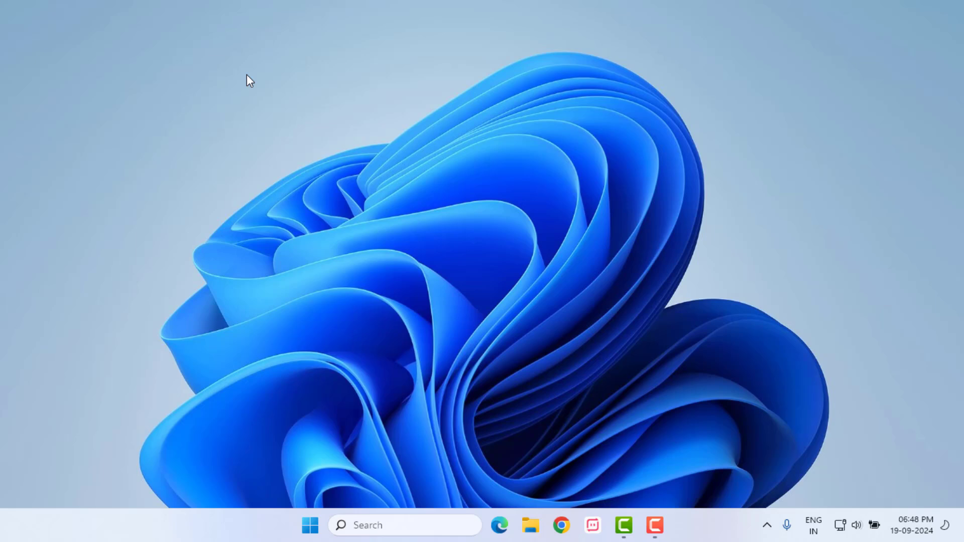
pyautogui.moveTo(510, 516)
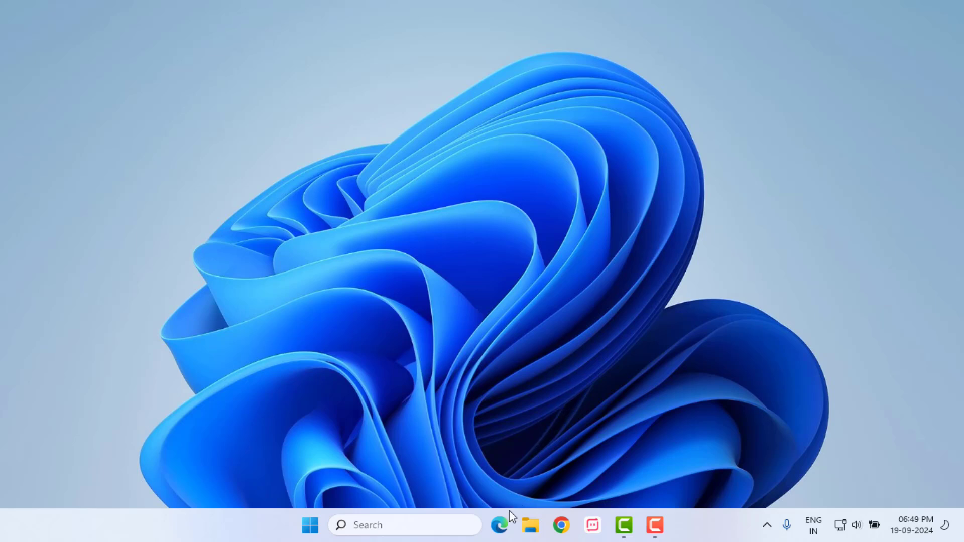
pyautogui.moveTo(481, 327)
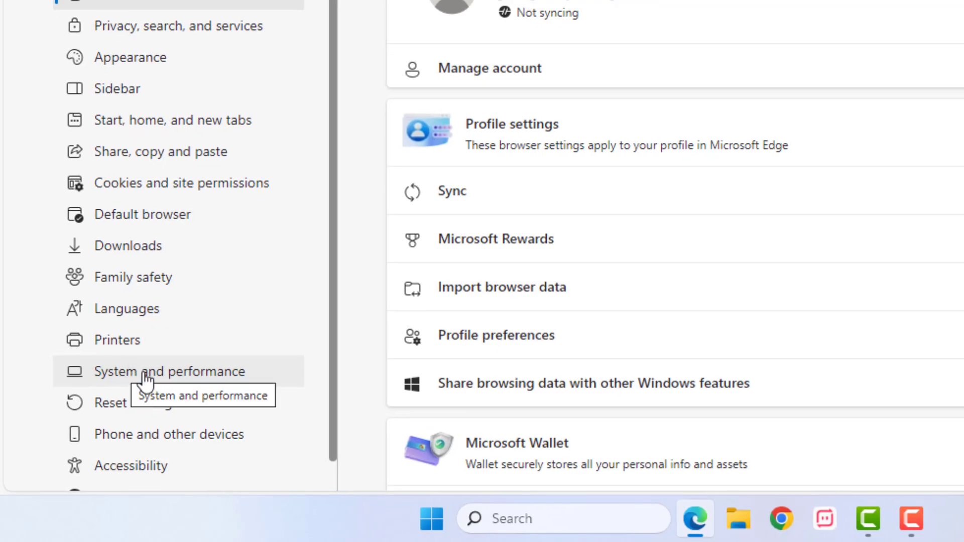
# Show Edge's System and performance settings where graphics acceleration can be switched off.
pyautogui.click(169, 370)
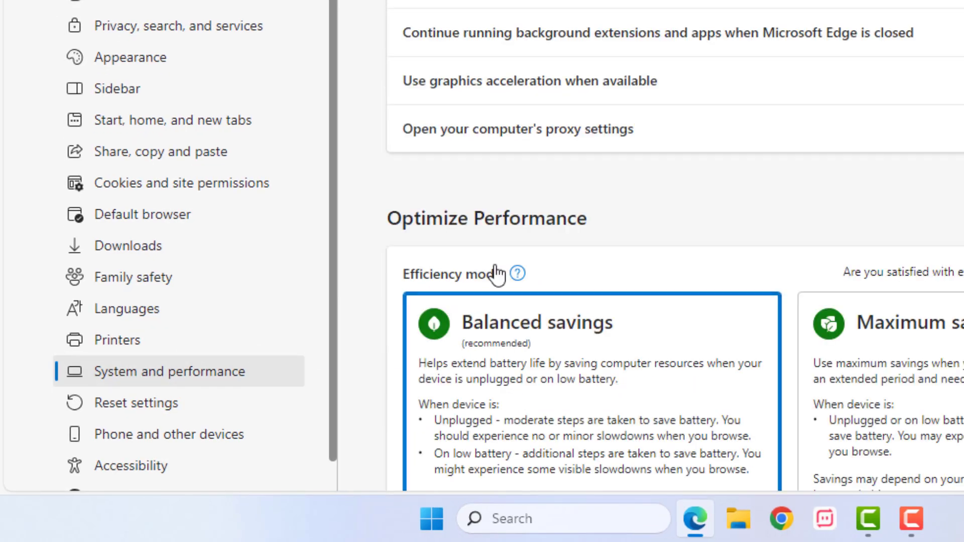
pyautogui.moveTo(427, 98)
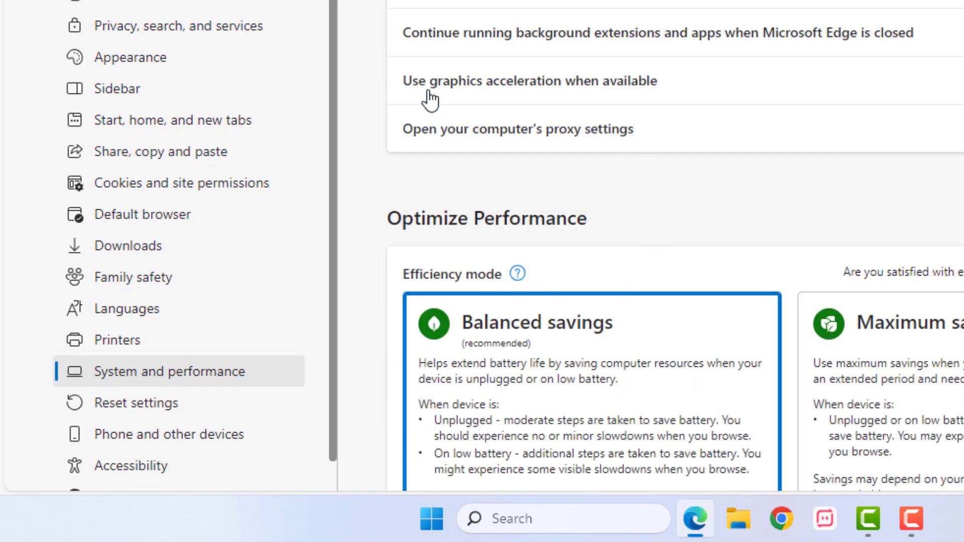
pyautogui.scroll(3)
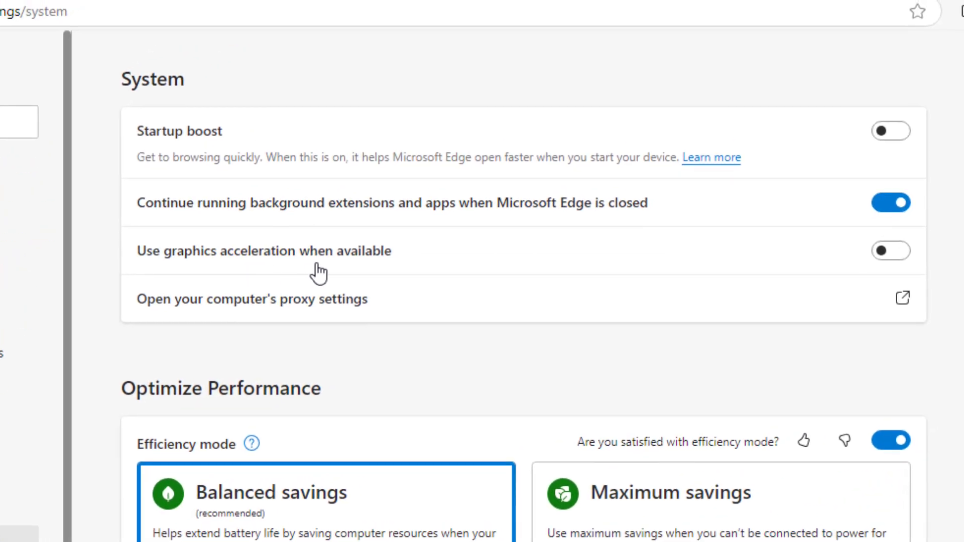
pyautogui.moveTo(890, 251)
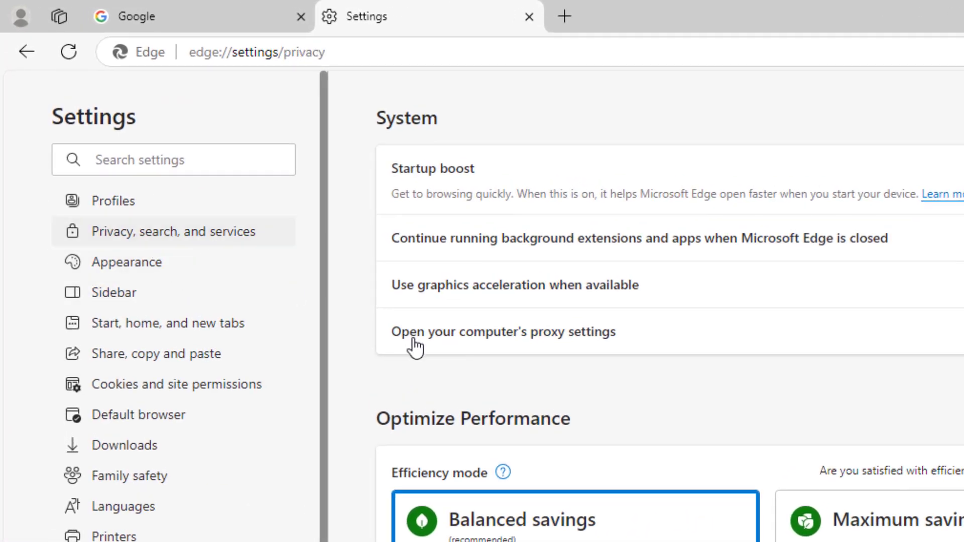
# Expand the address-bar search engine list (Bing, Yahoo, Google, DuckDuckGo, Yandex) to pick Google.
pyautogui.scroll(3)
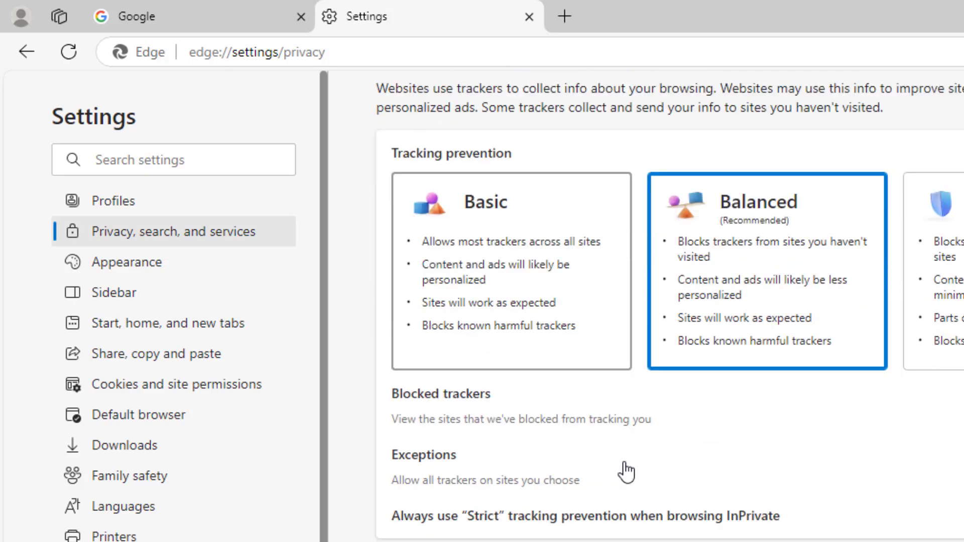
pyautogui.scroll(-3)
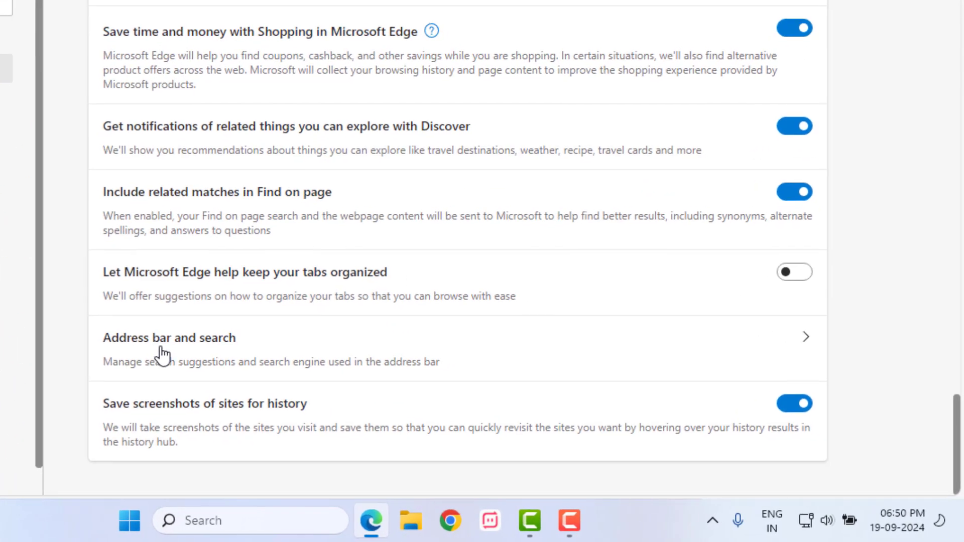
pyautogui.click(169, 337)
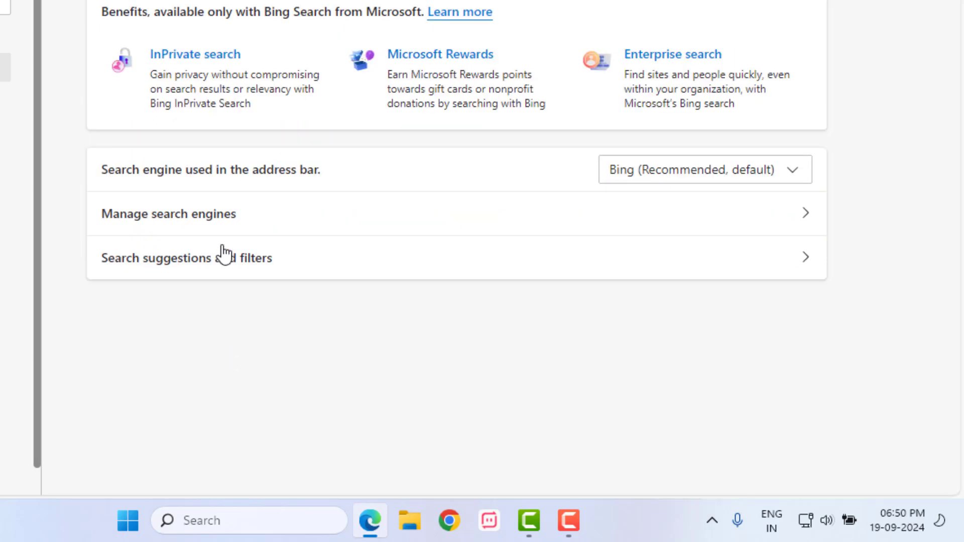
pyautogui.moveTo(189, 179)
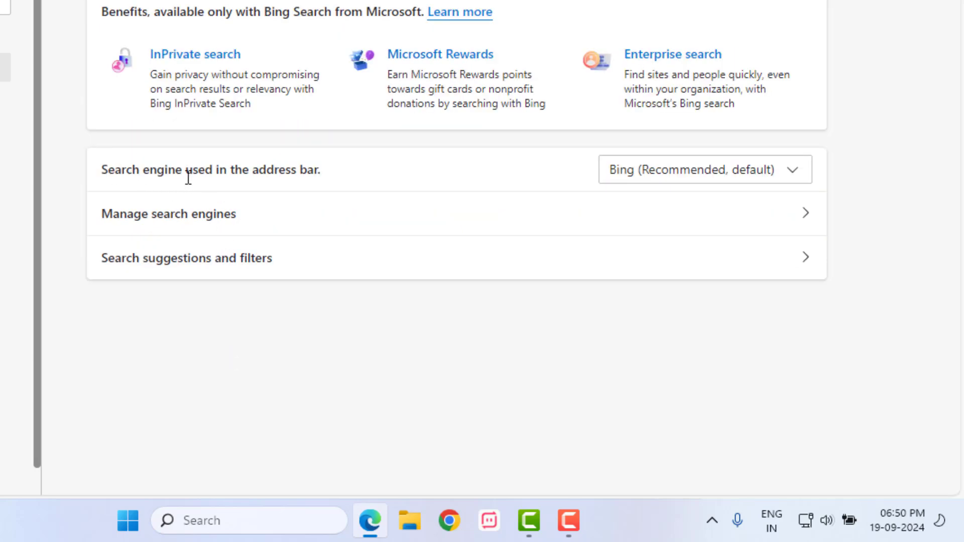
pyautogui.moveTo(642, 177)
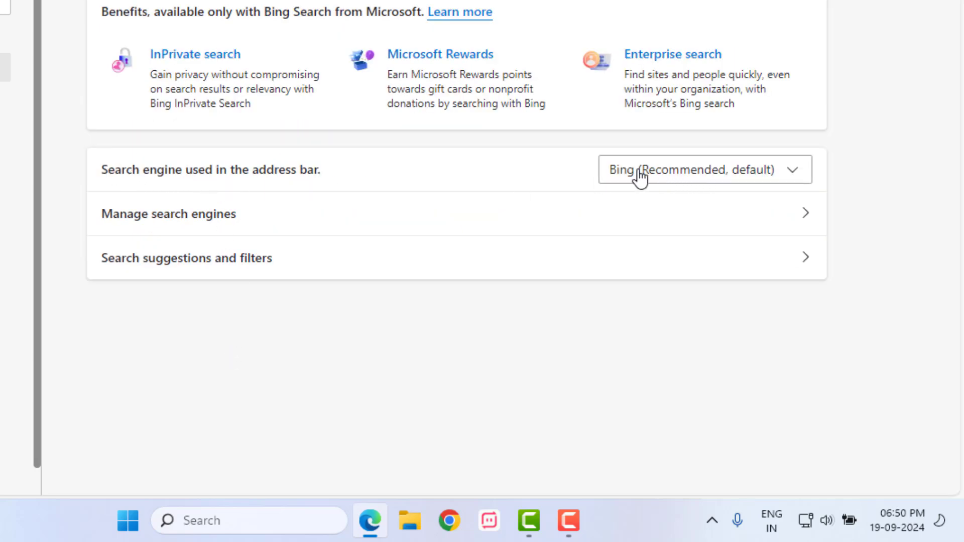
pyautogui.click(704, 169)
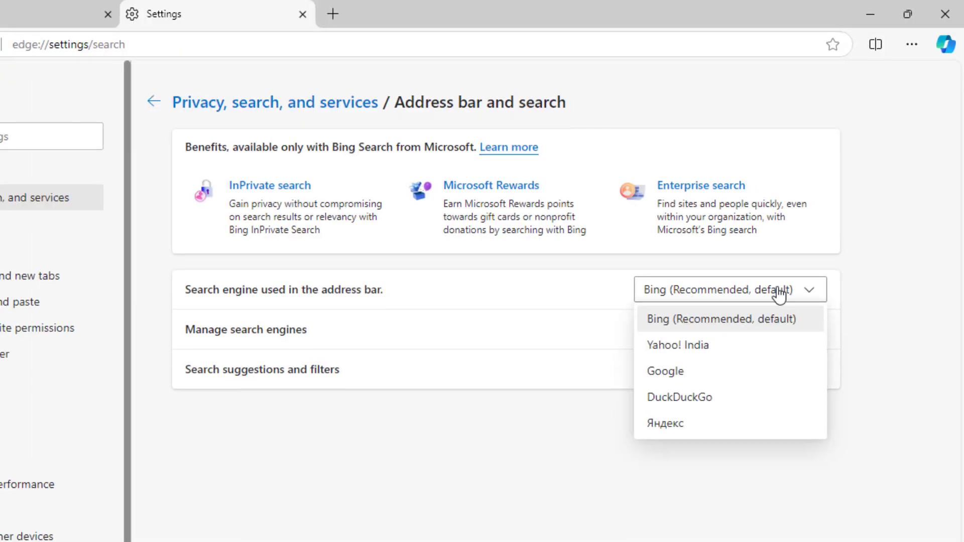
pyautogui.moveTo(701, 379)
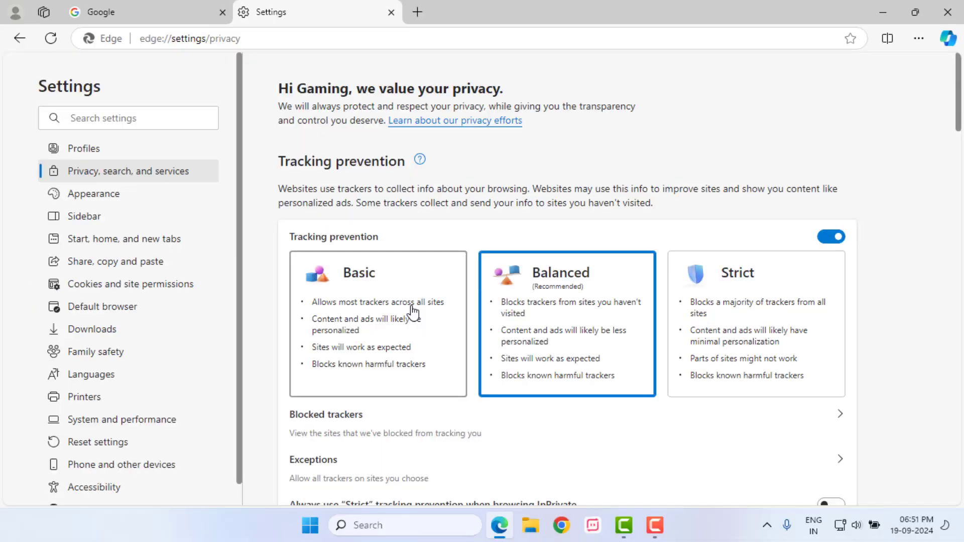
pyautogui.moveTo(415, 278)
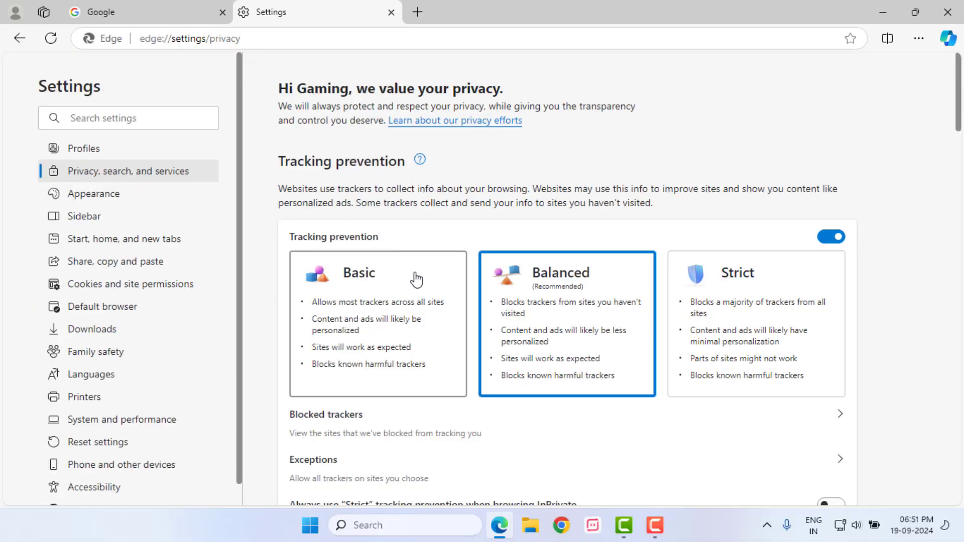
# Clear all-time history, downloads, cookies and cached files via Choose what to clear.
pyautogui.scroll(-3)
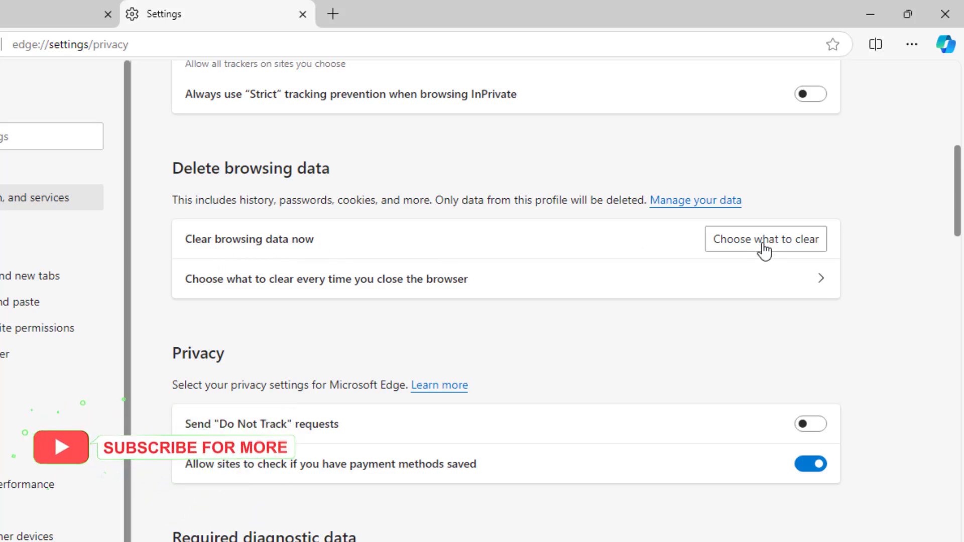
pyautogui.click(765, 239)
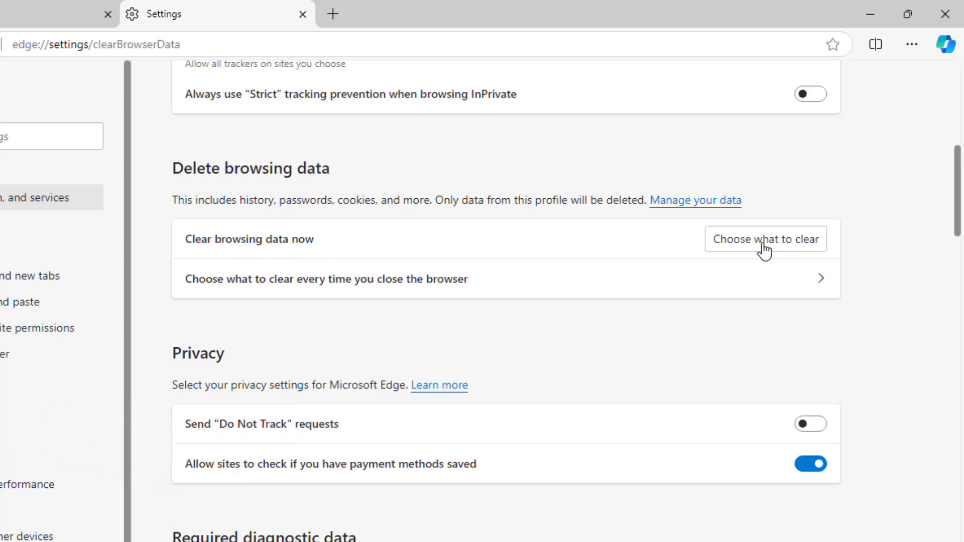
pyautogui.click(765, 239)
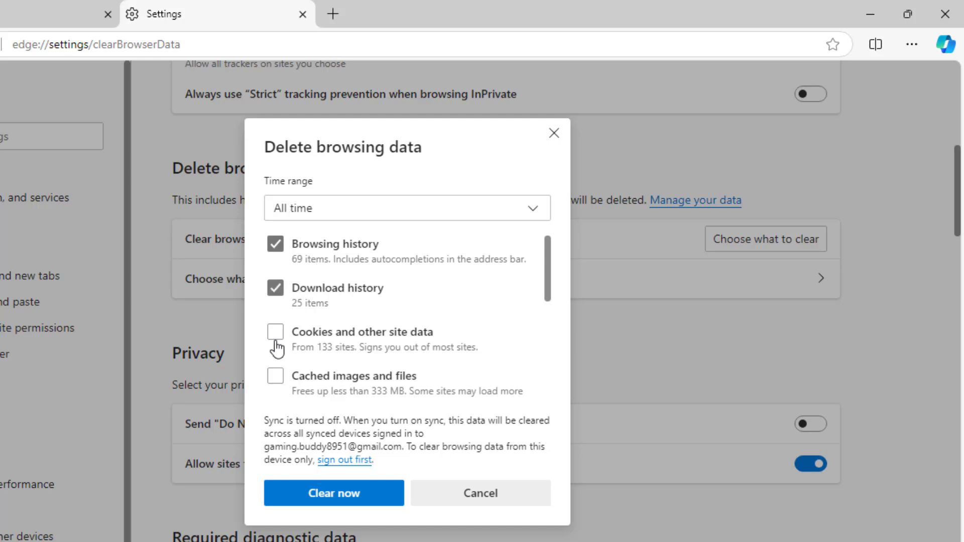
pyautogui.click(275, 331)
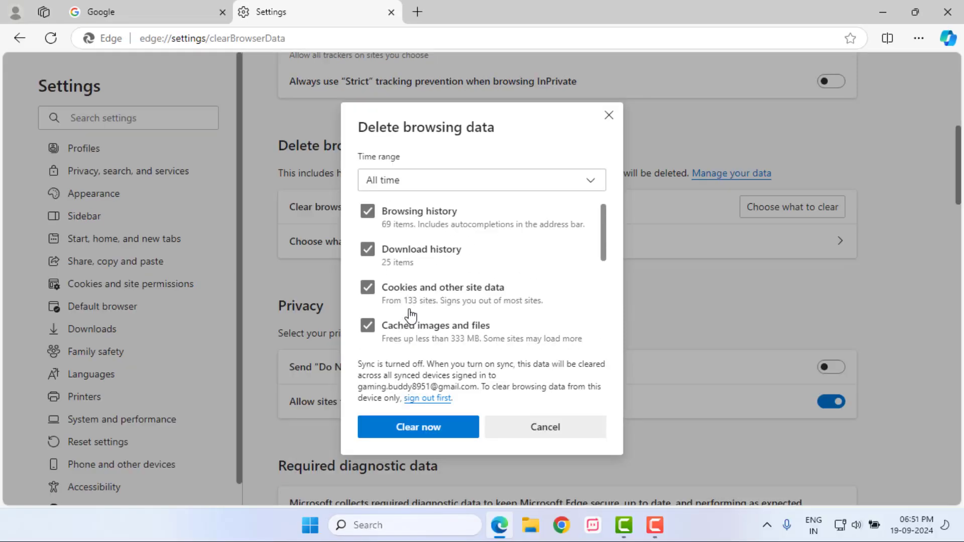
pyautogui.moveTo(452, 415)
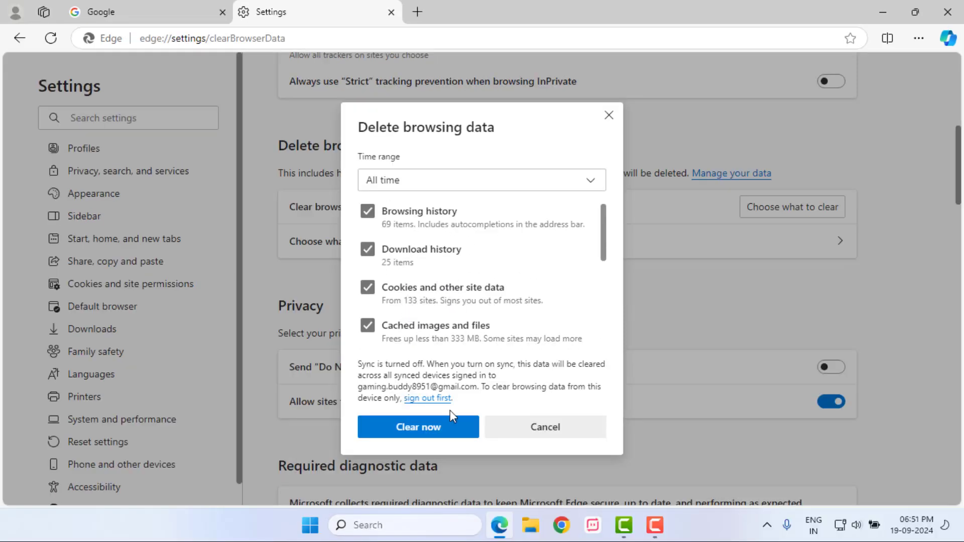
pyautogui.click(417, 427)
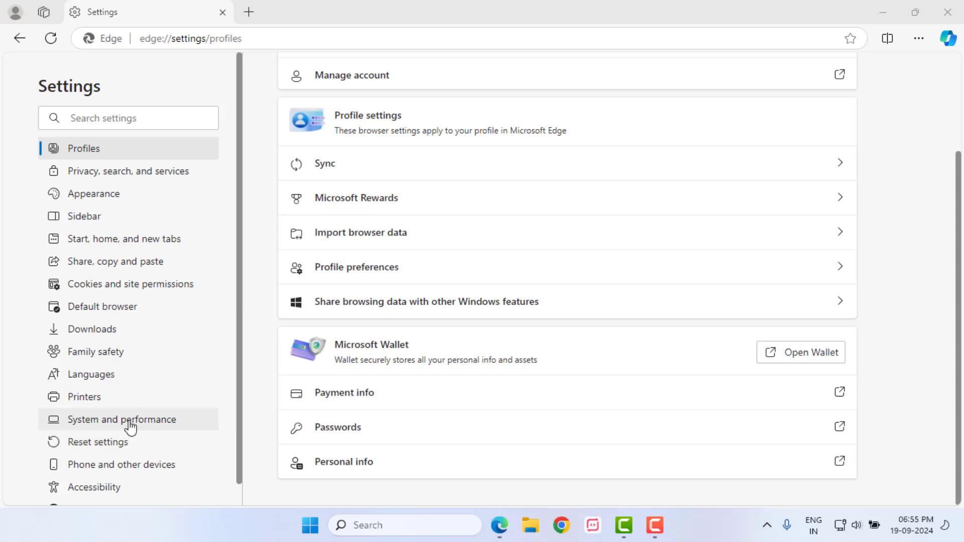
# Reset Edge settings to defaults and confirm, then close Edge and show the Start menu.
pyautogui.click(121, 420)
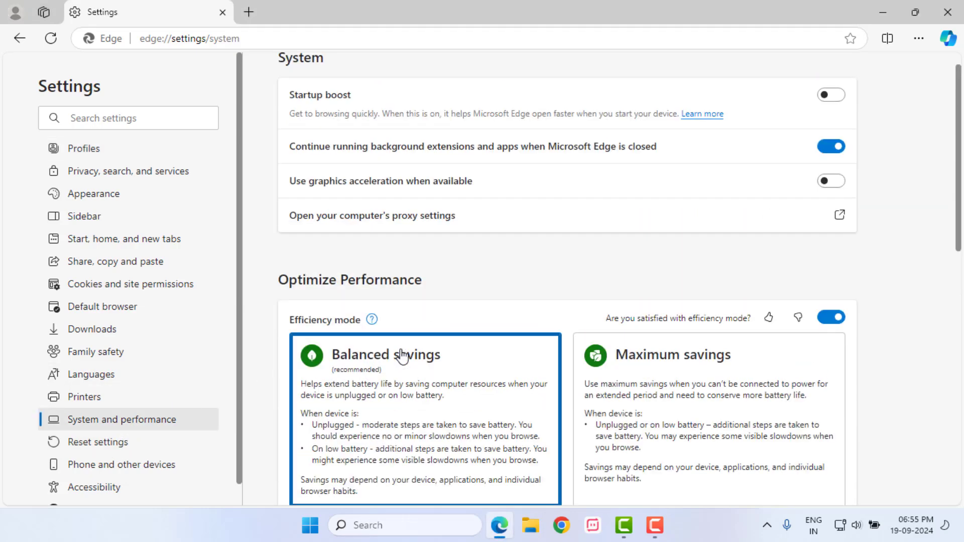
pyautogui.click(100, 431)
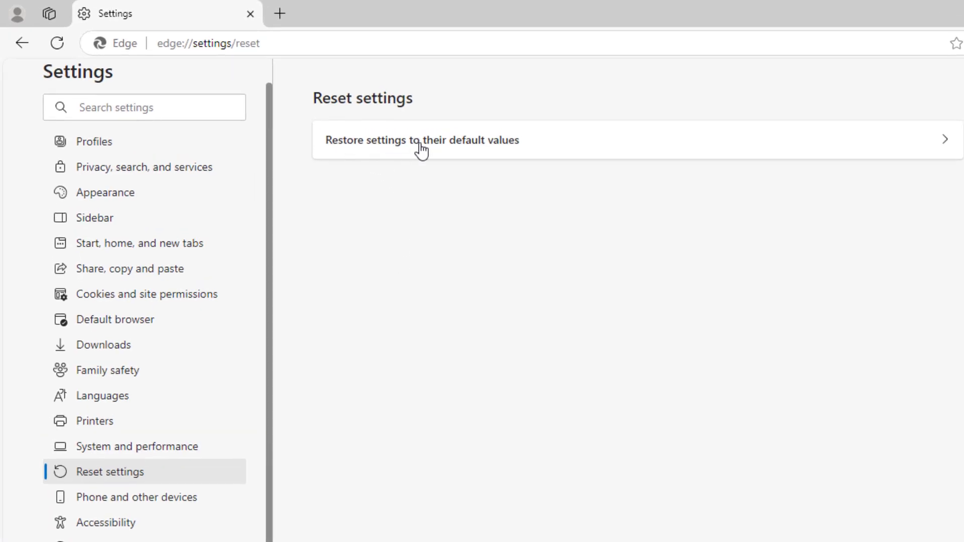
pyautogui.click(422, 140)
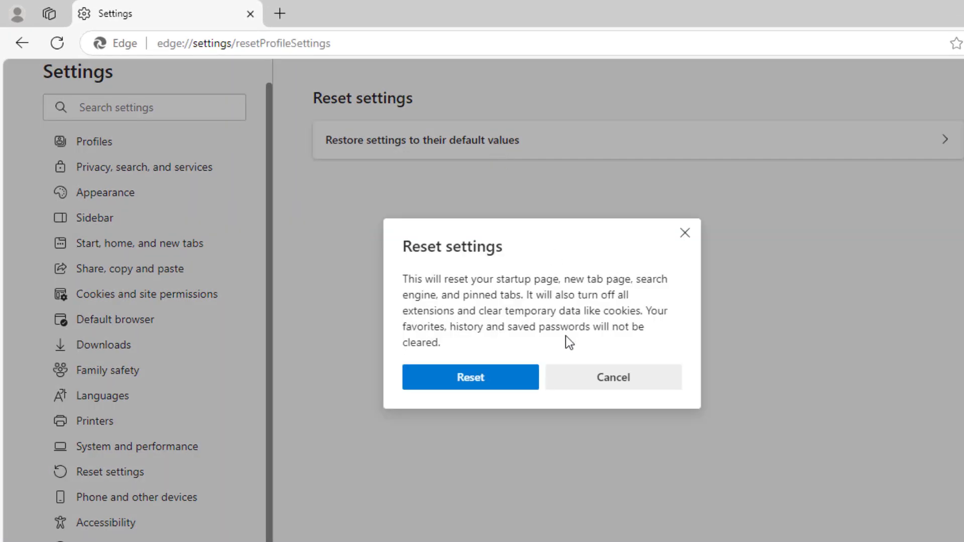
pyautogui.click(470, 376)
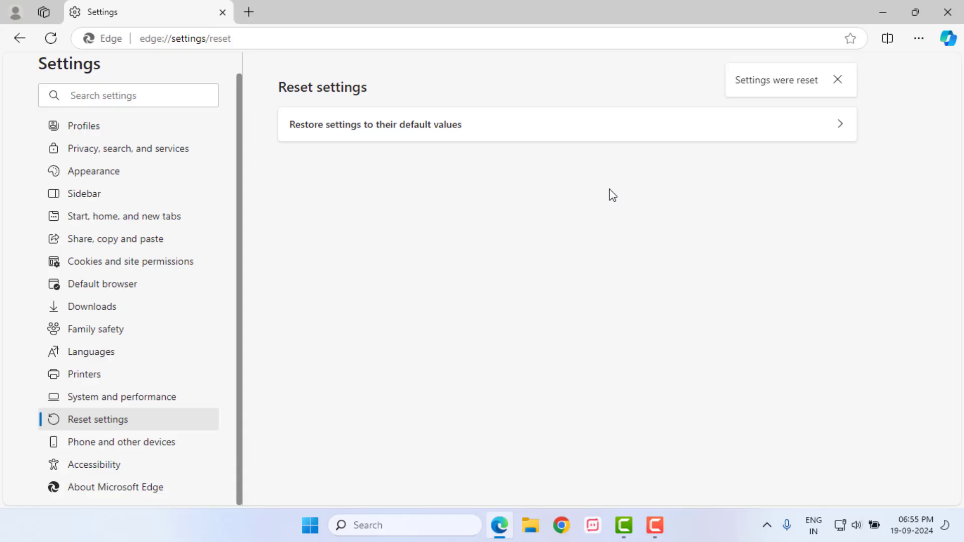
pyautogui.moveTo(751, 100)
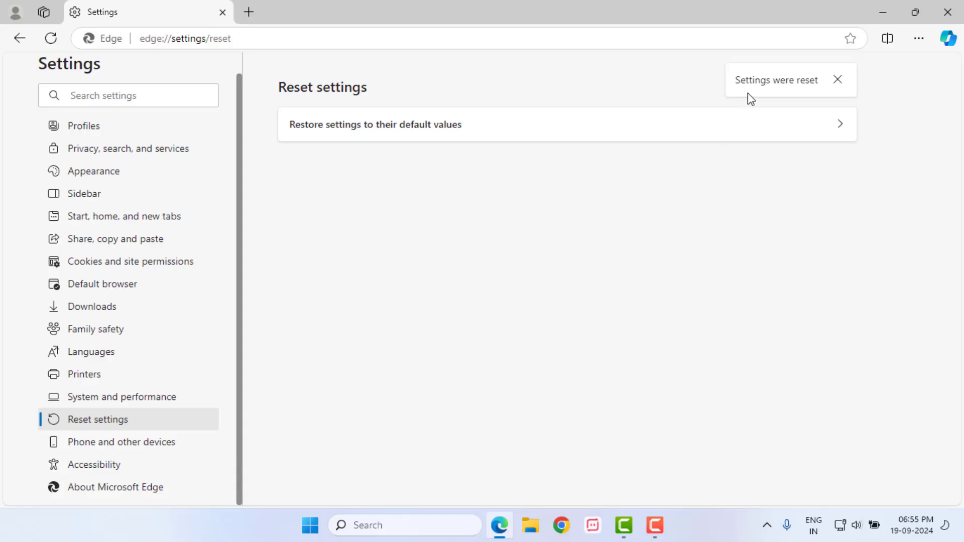
pyautogui.moveTo(949, 12)
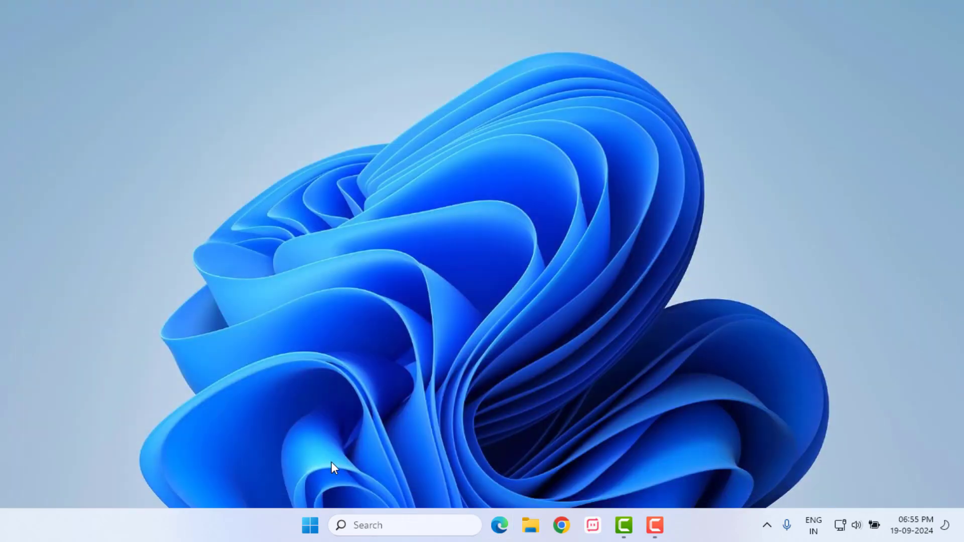
pyautogui.click(310, 525)
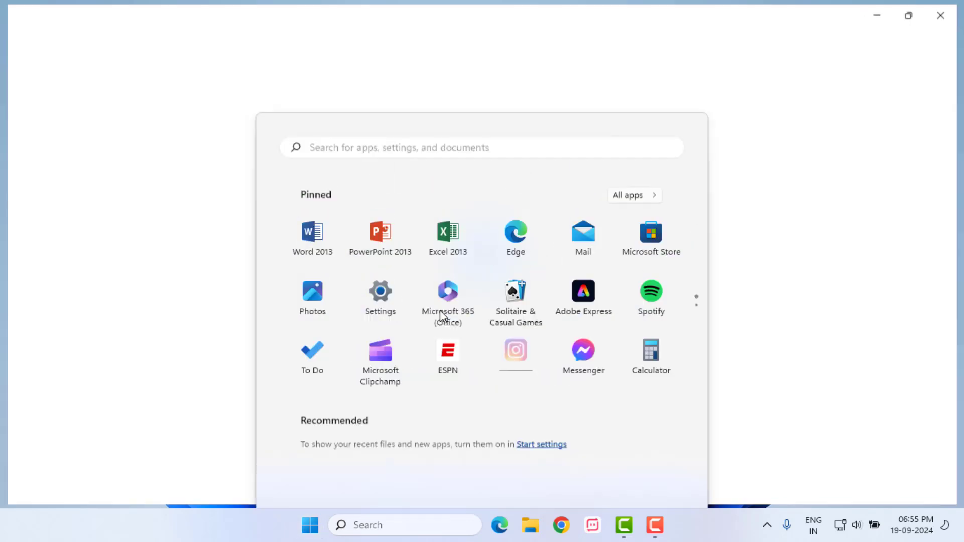
# Check Windows Update in Settings reports 'You're up to date', then close Settings.
pyautogui.click(380, 289)
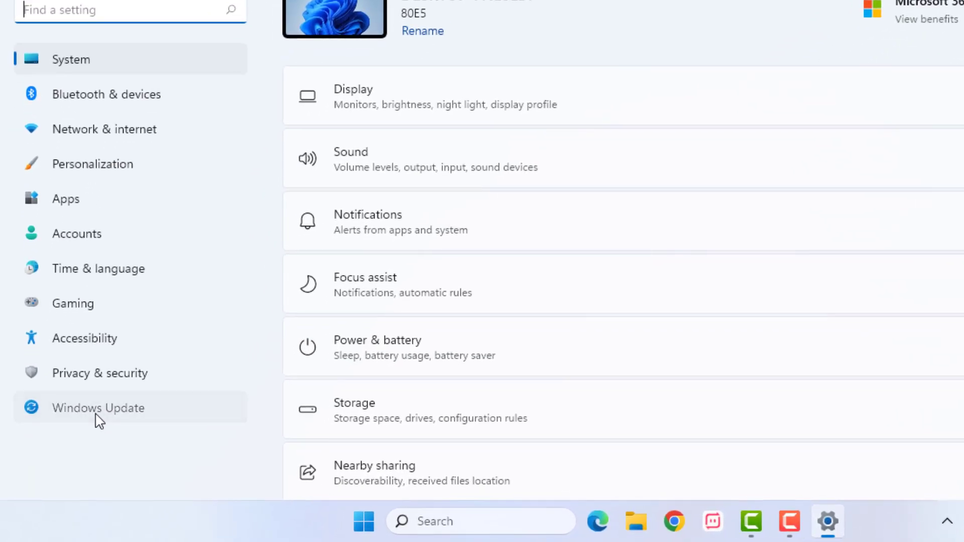
pyautogui.click(98, 408)
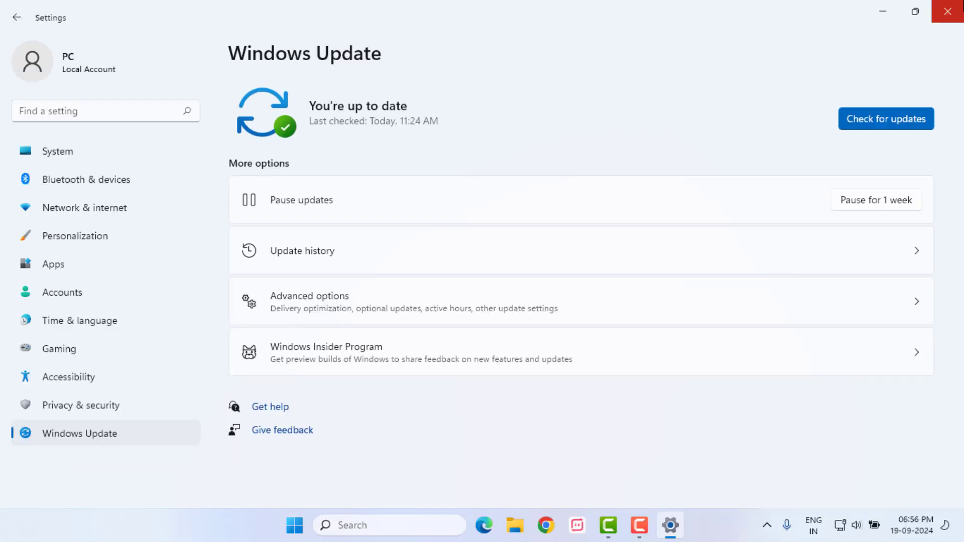
pyautogui.click(946, 11)
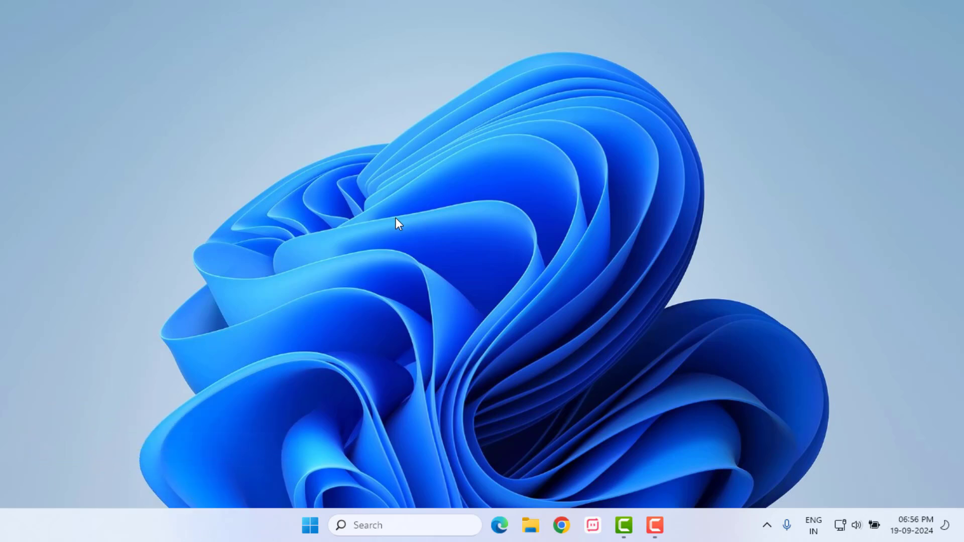
pyautogui.moveTo(423, 239)
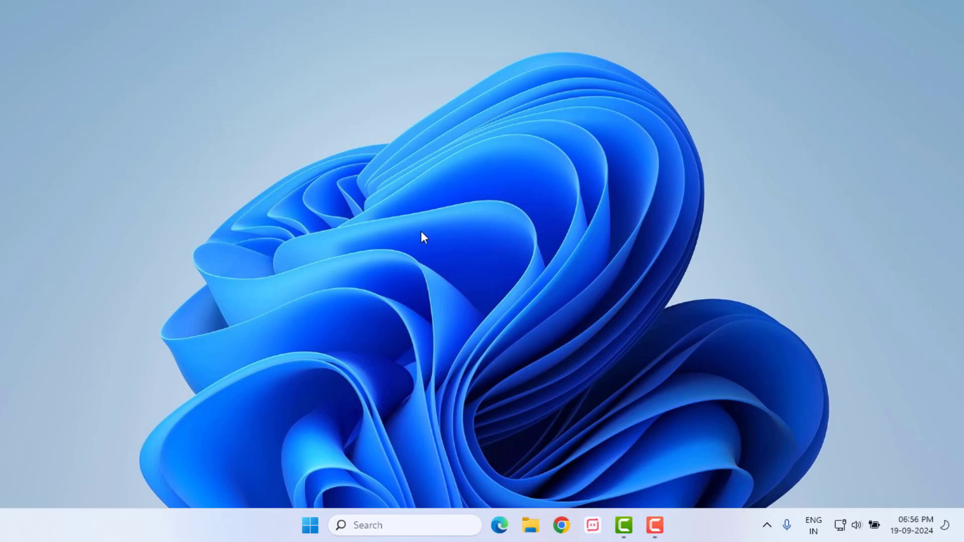